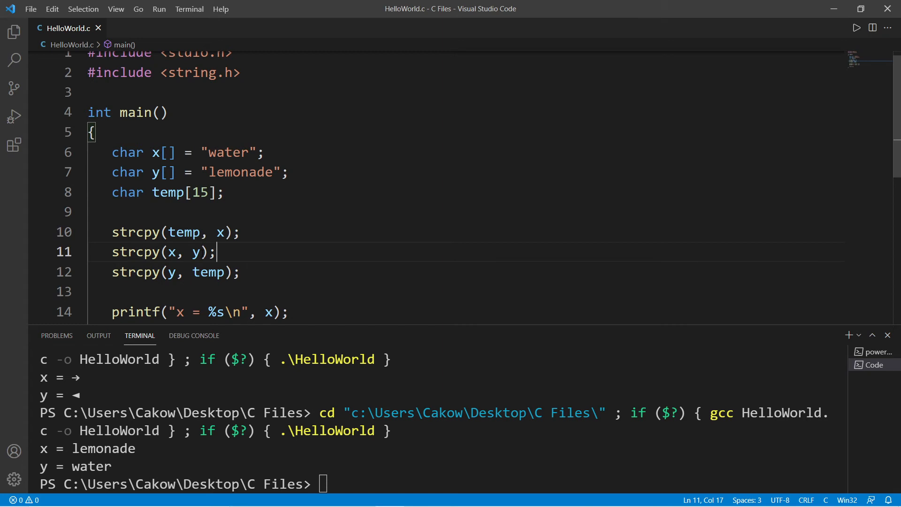
# Step: Replace the y string's value "lemonade" with "soda" on line 7
pyautogui.doubleClick(195, 251)
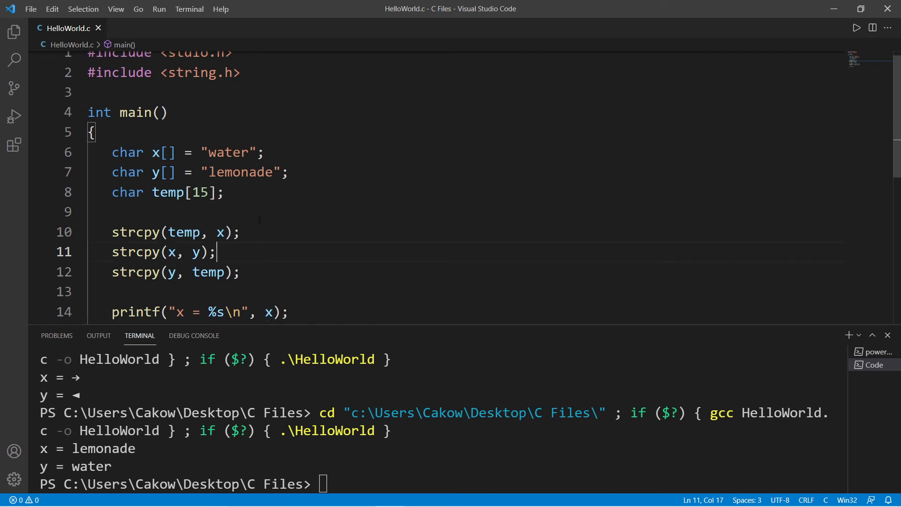
pyautogui.write('soda')
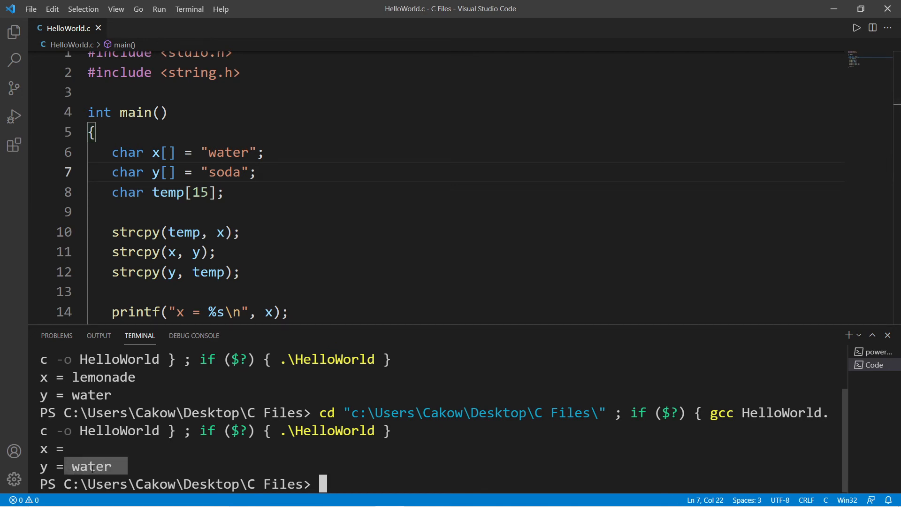
# Step: Size the x and y arrays at 15 and rerun so output prints x = soda, y = water
pyautogui.click(167, 152)
pyautogui.write('15')
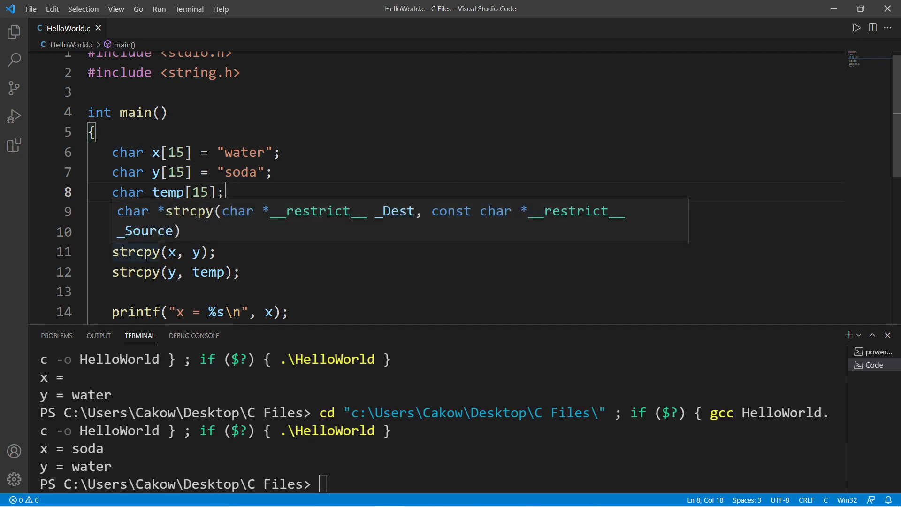
pyautogui.write('strcpy(temp, x);')
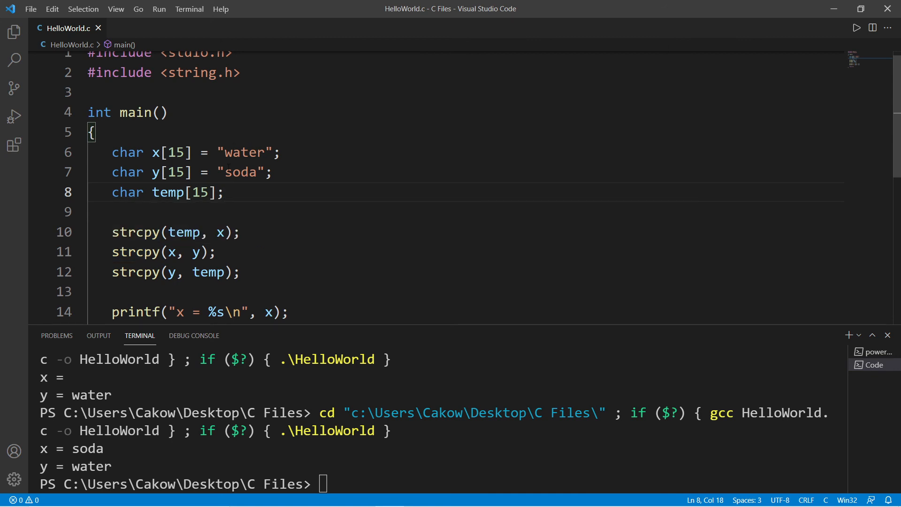